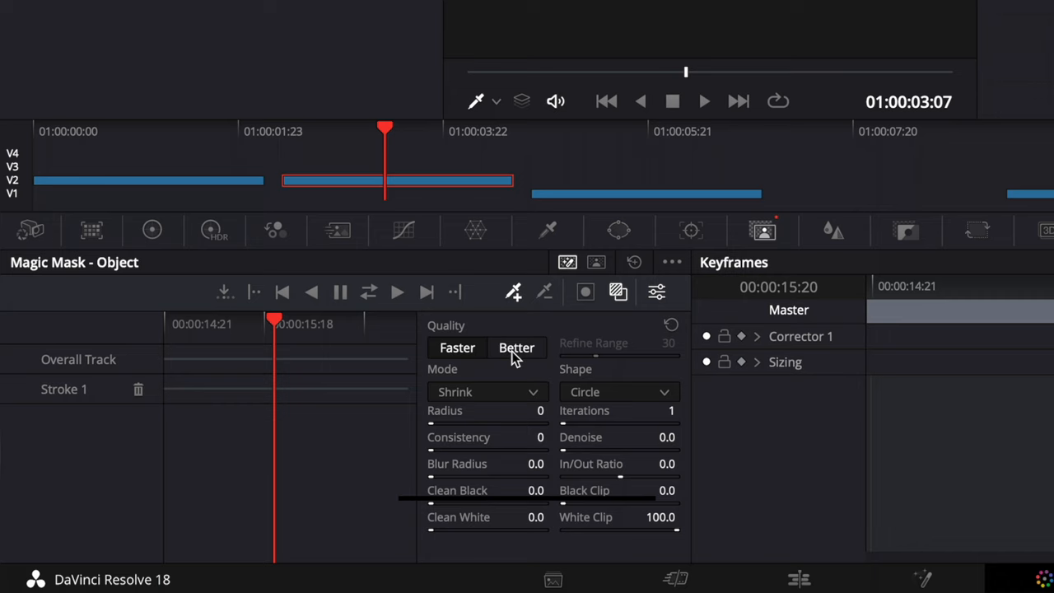
Track the Magic Mask stroke on the man in the pink sweater at Better quality.
right_click(752, 224)
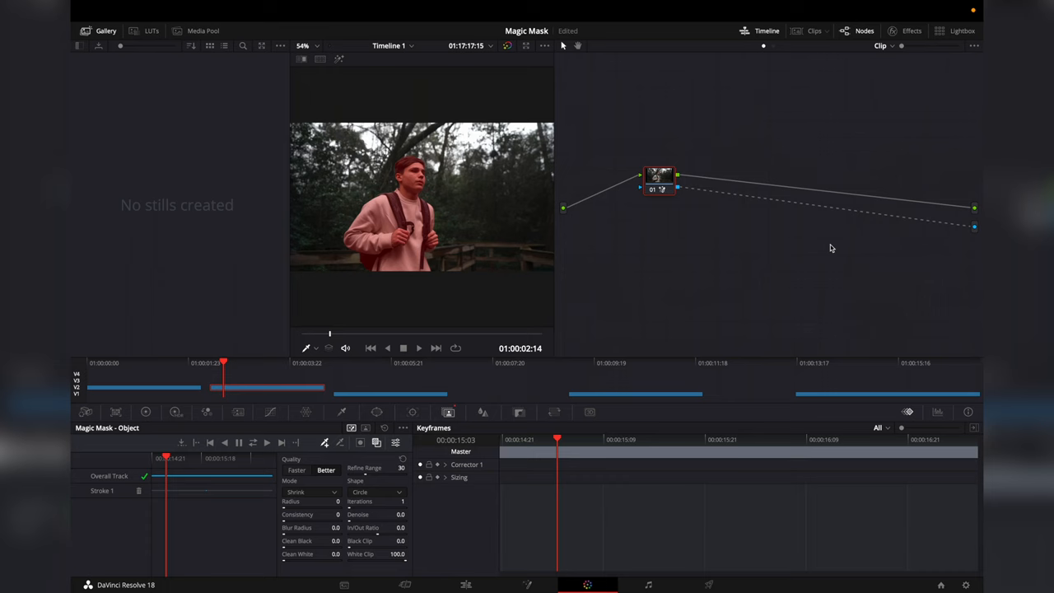
Return to the Edit timeline and bring the woman-by-the-sea clip on screen.
left_click(466, 585)
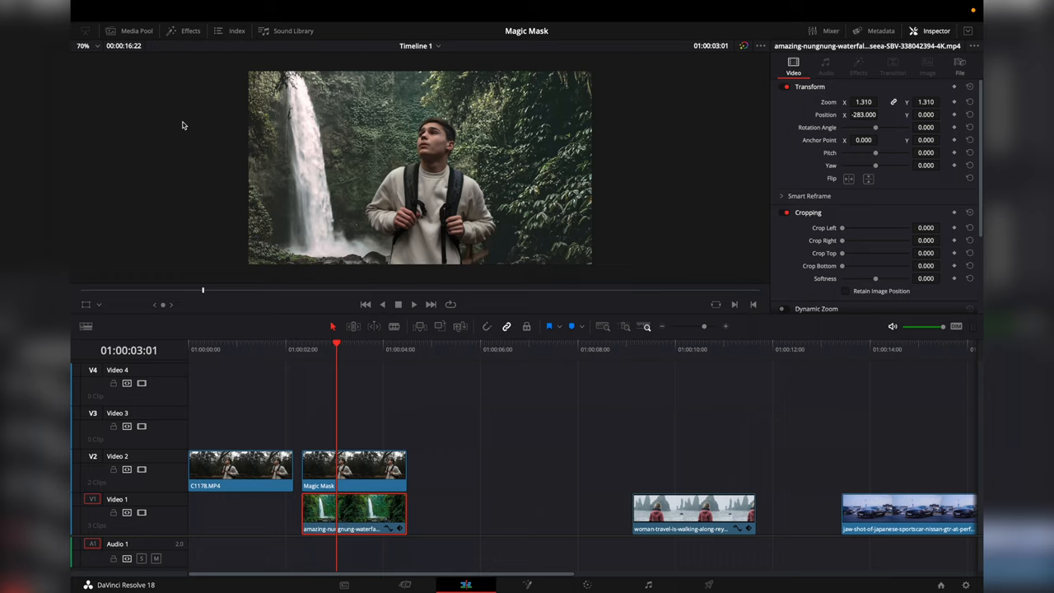
left_click(190, 31)
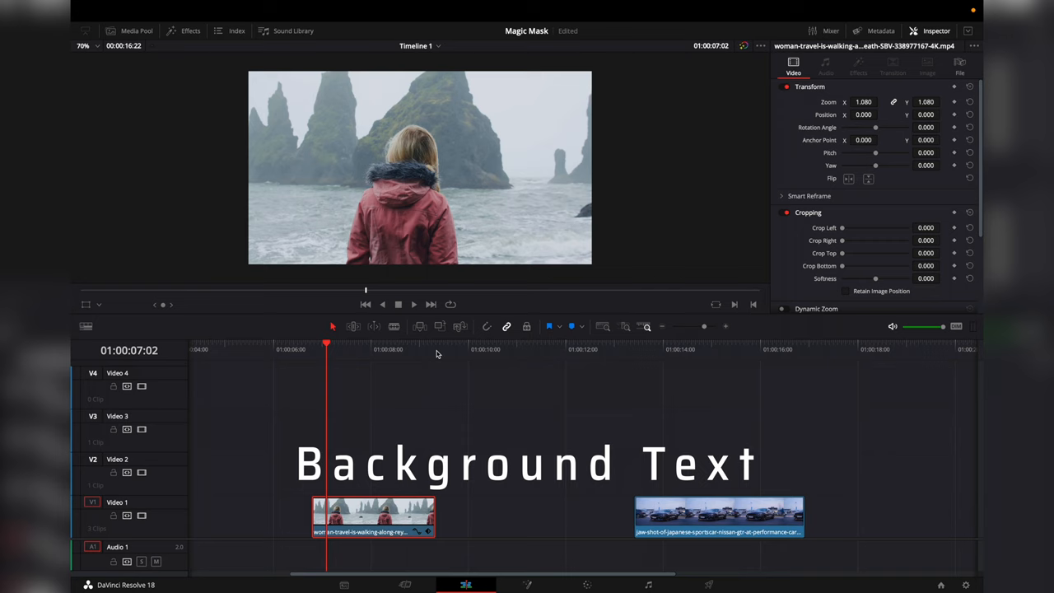
On the Color page, stroke the woman in the red jacket with Magic Mask and track.
left_click(588, 584)
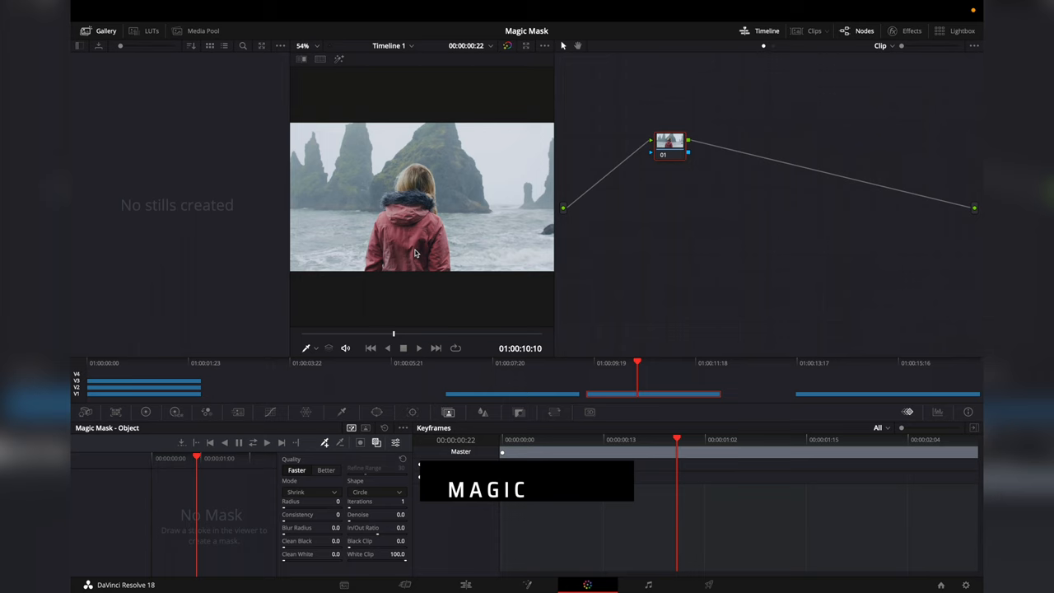
left_click(253, 442)
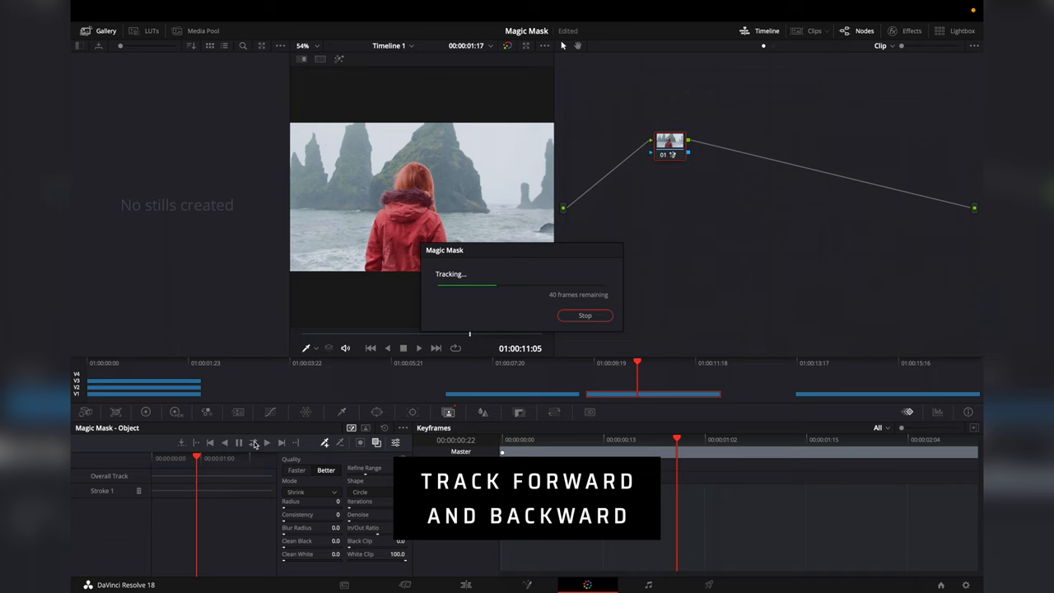